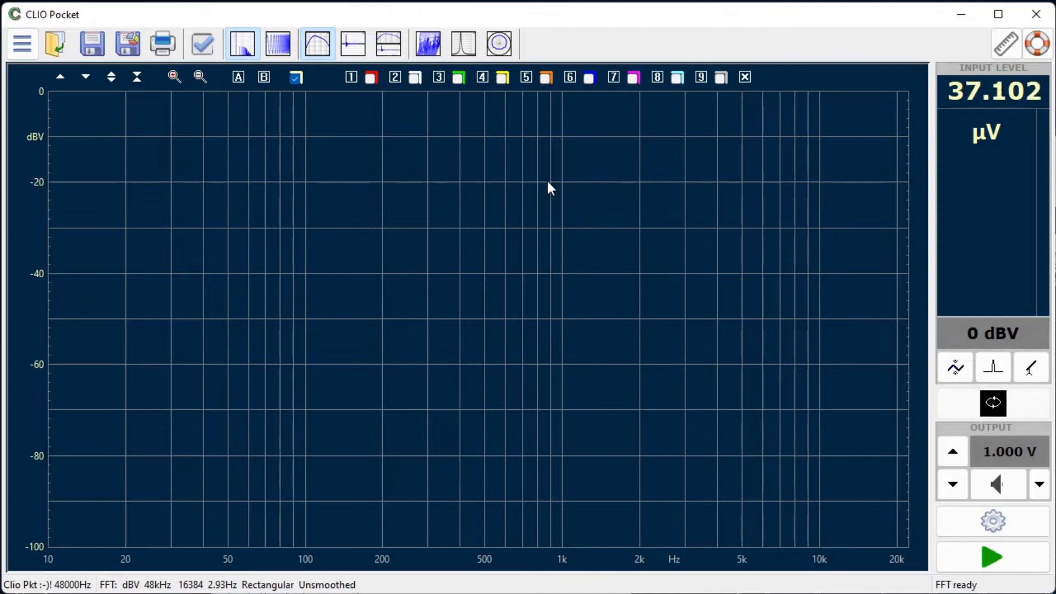
mouse_move(513, 237)
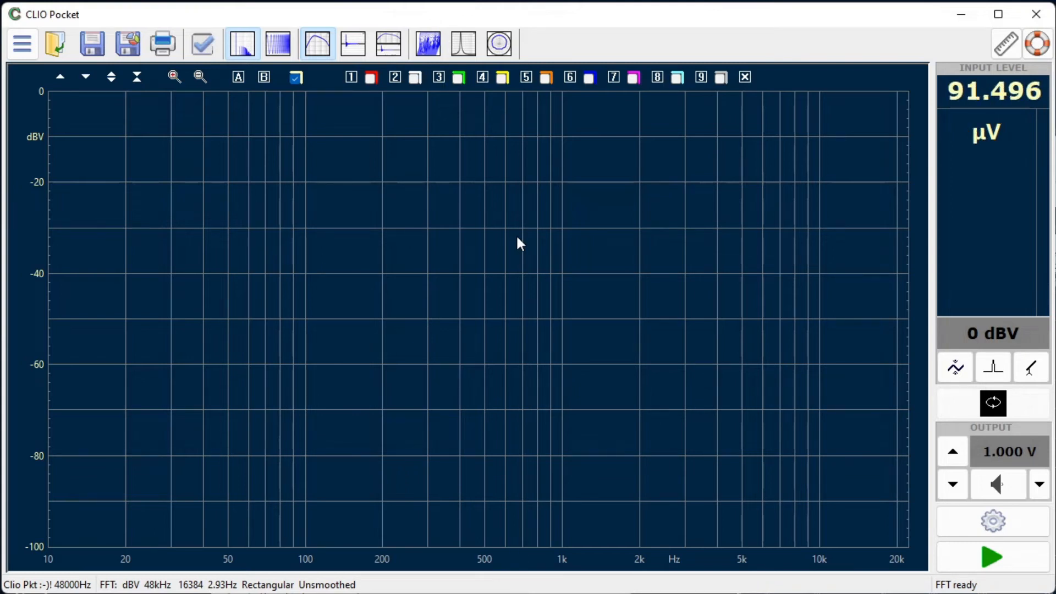
mouse_move(992, 402)
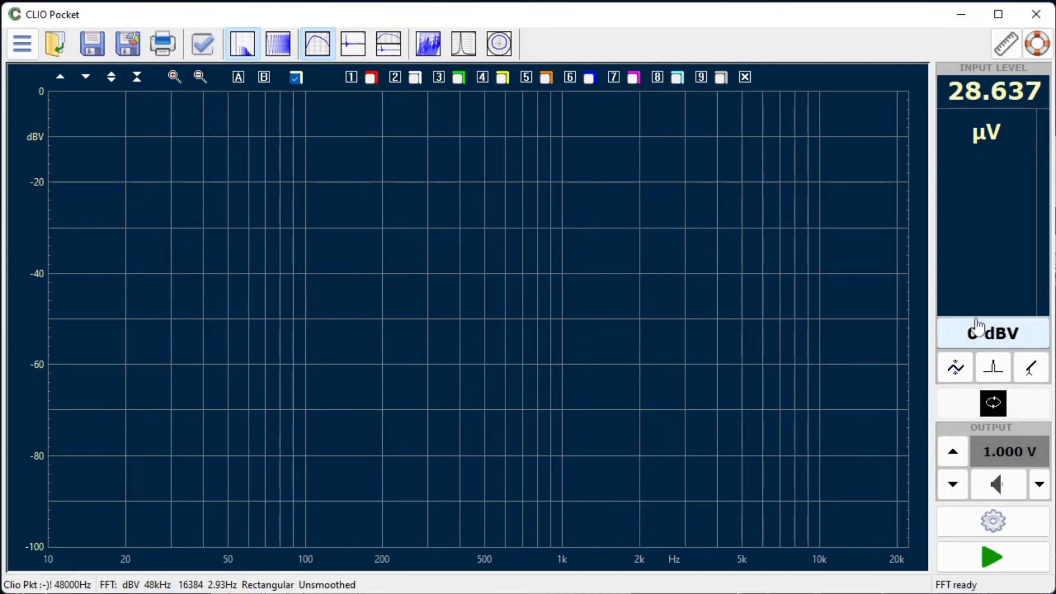
- Switch the meter to Inductance and start measuring the inductor, reading 0.448 mH
left_click(992, 333)
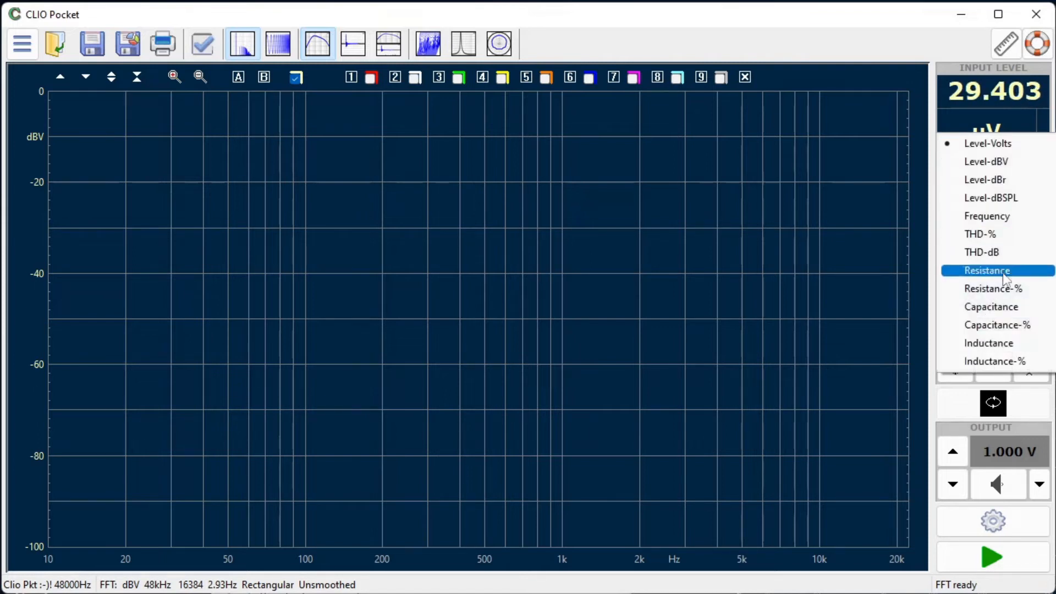
left_click(988, 342)
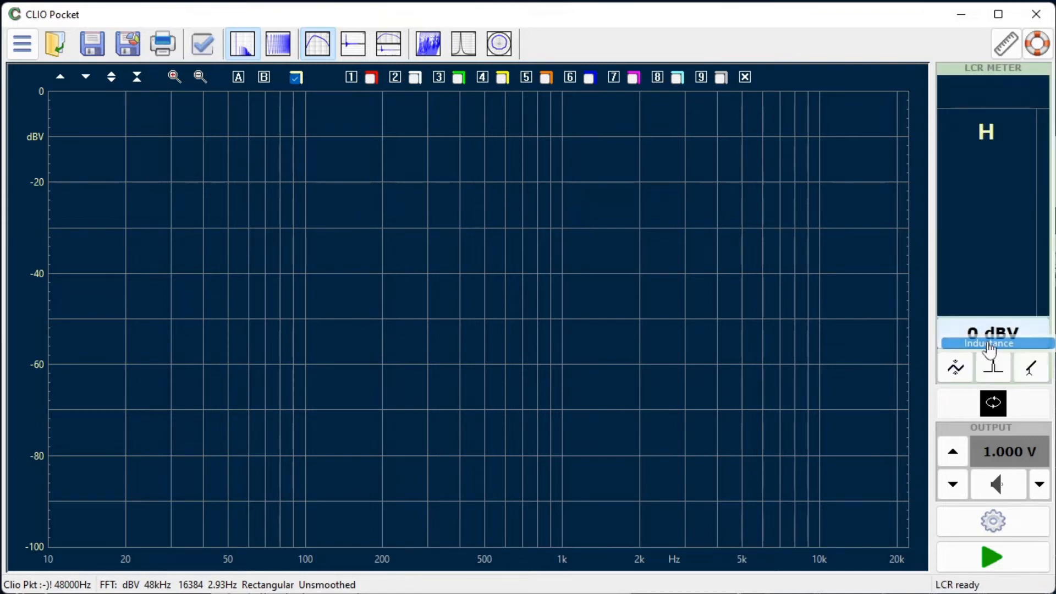
mouse_move(992, 332)
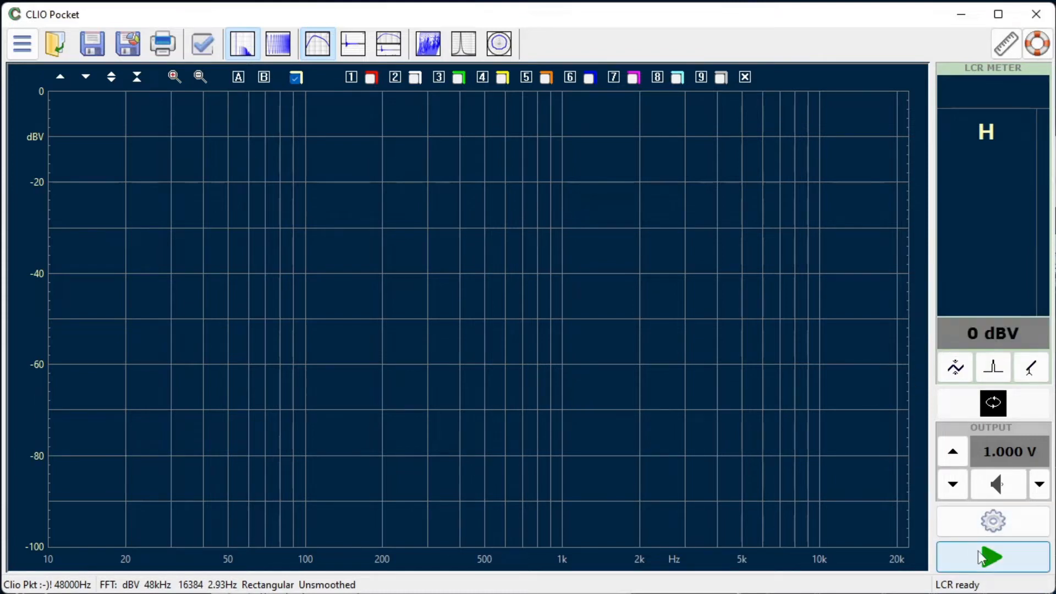
left_click(990, 557)
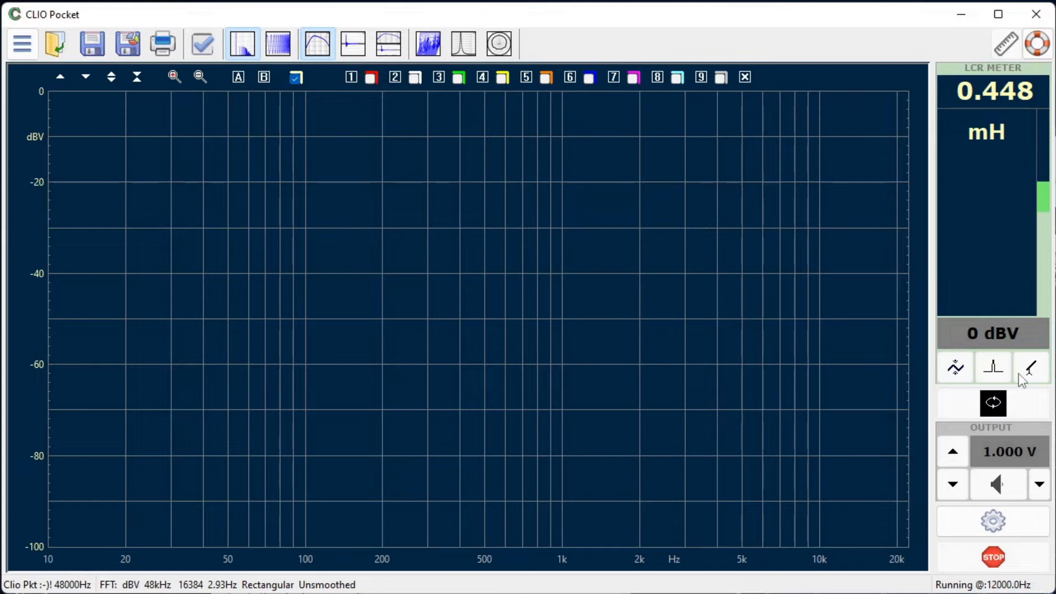
mouse_move(996, 460)
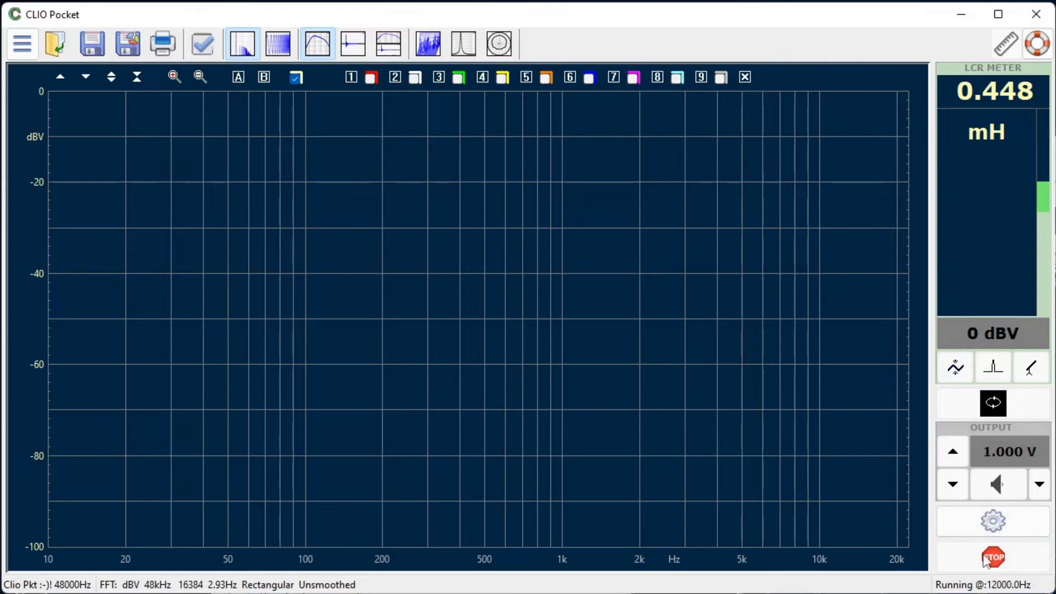
left_click(993, 557)
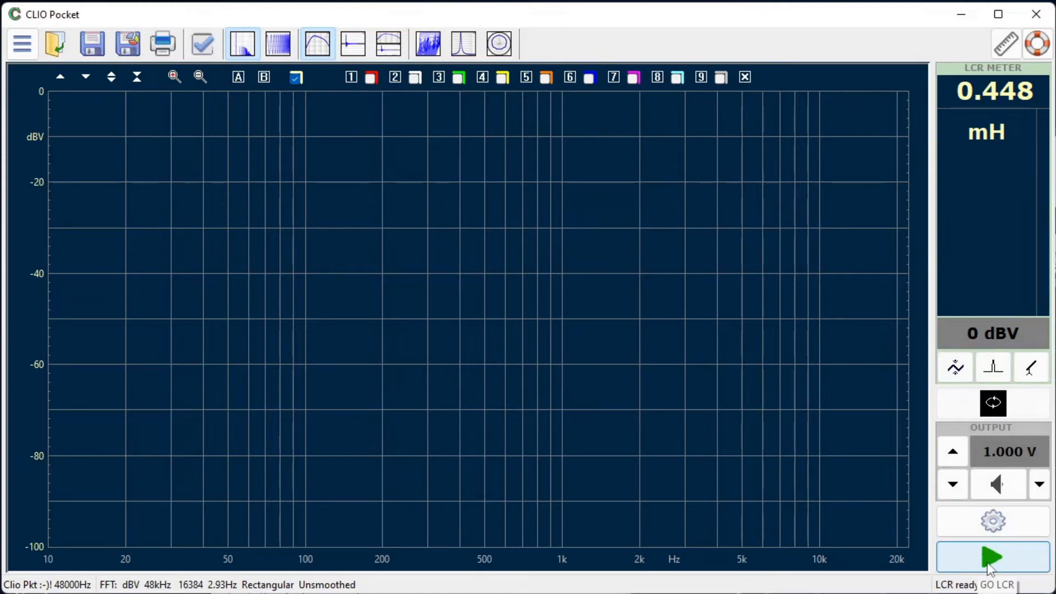
mouse_move(993, 567)
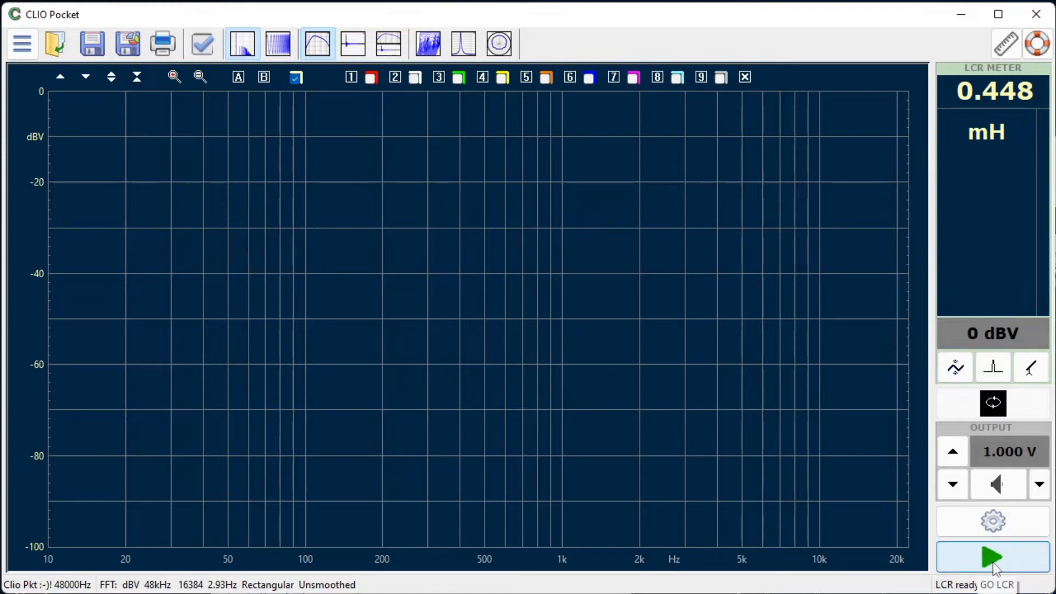
left_click(992, 556)
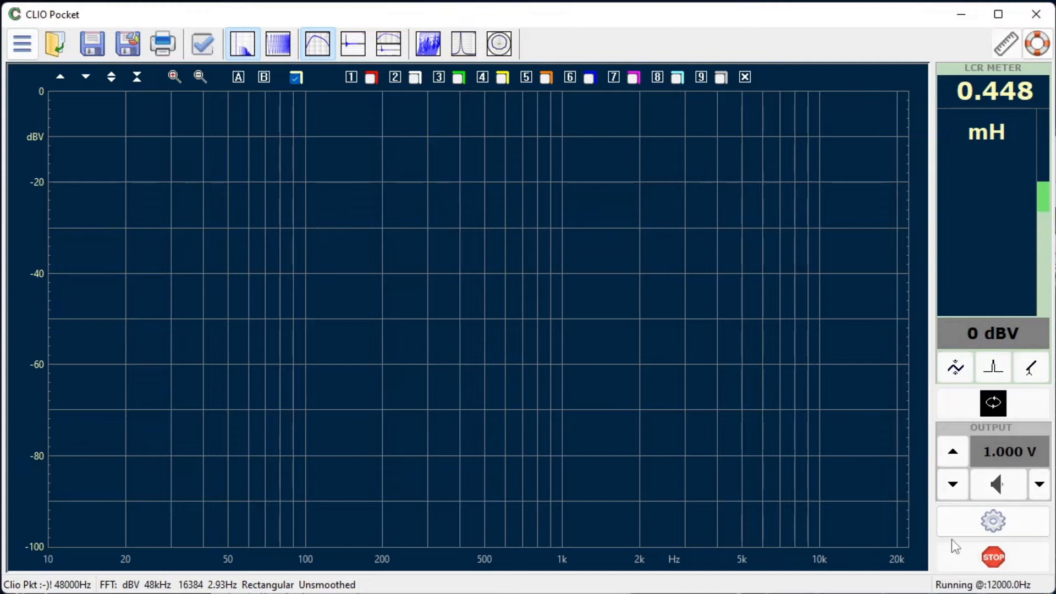
mouse_move(1007, 575)
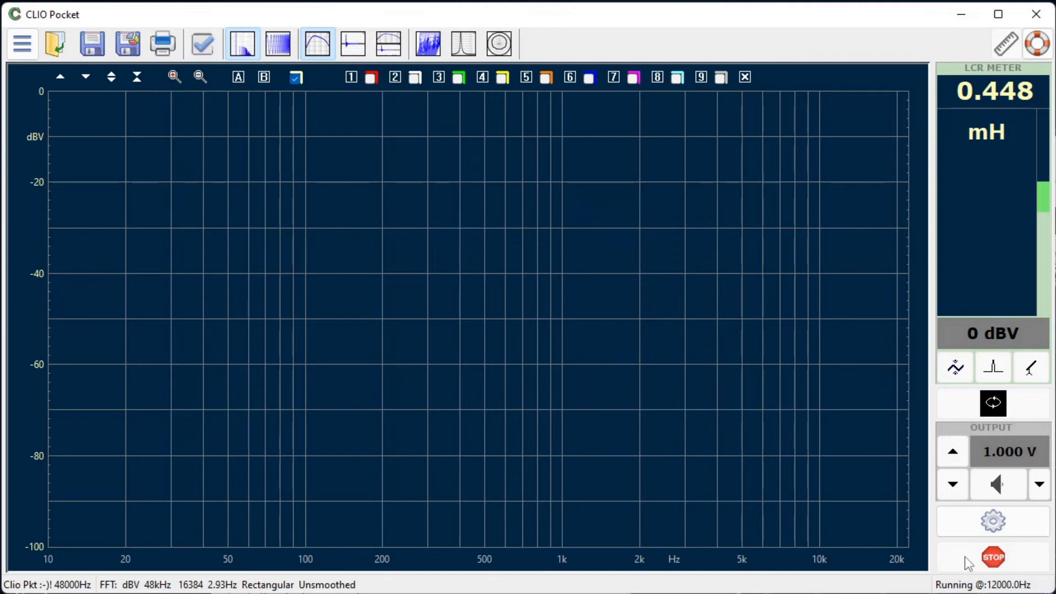
- Stop the running inductance measurement at 0.448 mH
left_click(992, 557)
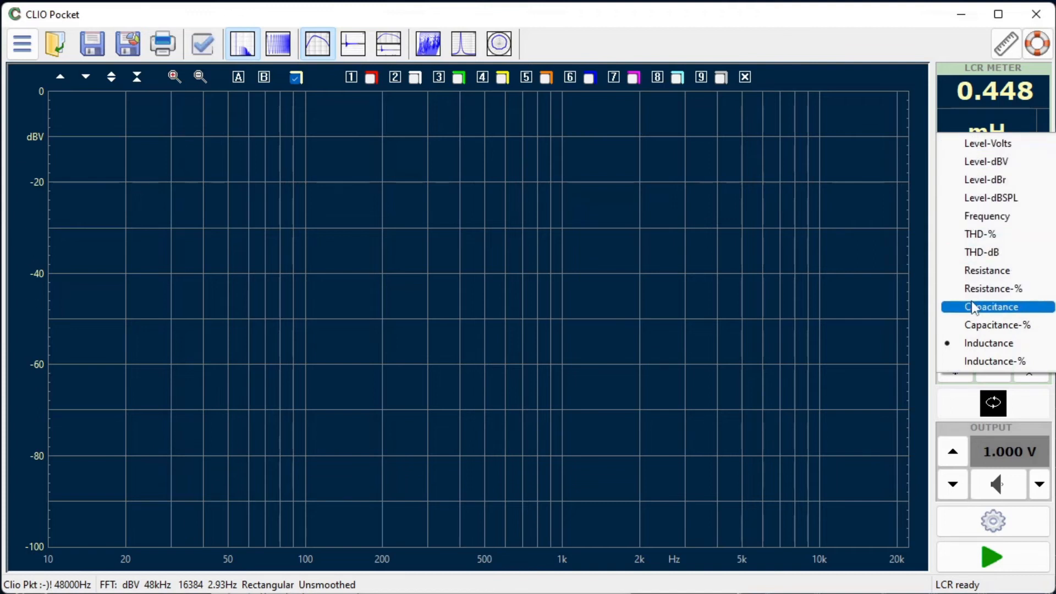
- Select Capacitance mode and start measuring the capacitor, reading 3.278 µF
left_click(991, 306)
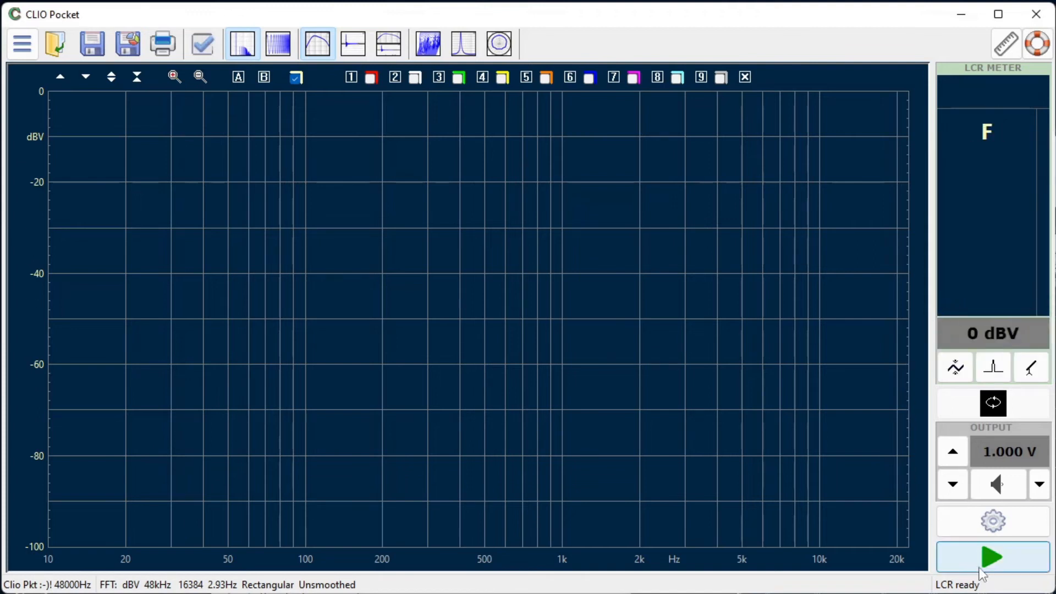
left_click(992, 556)
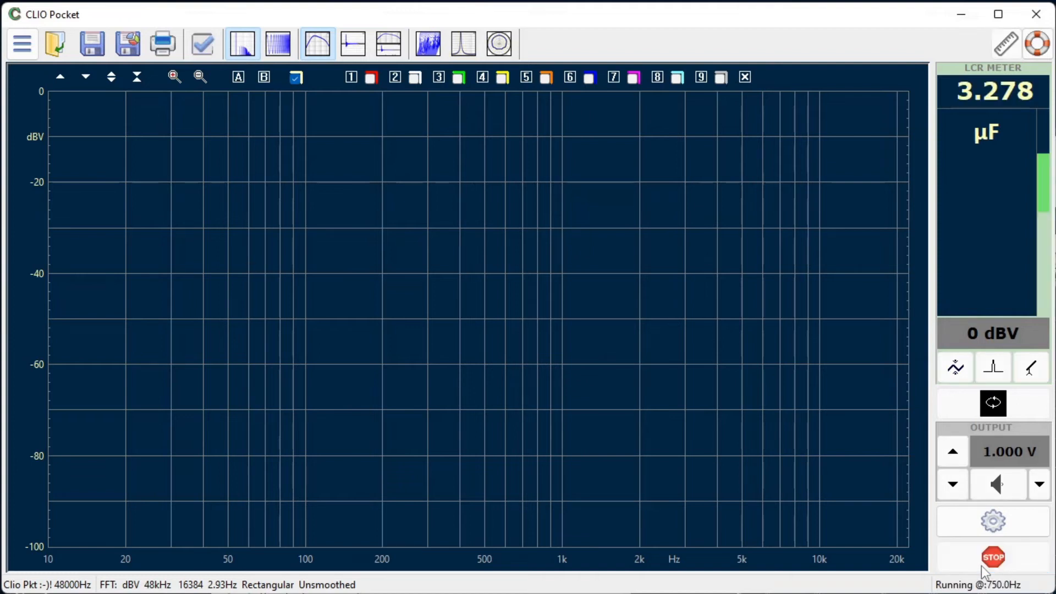
mouse_move(993, 521)
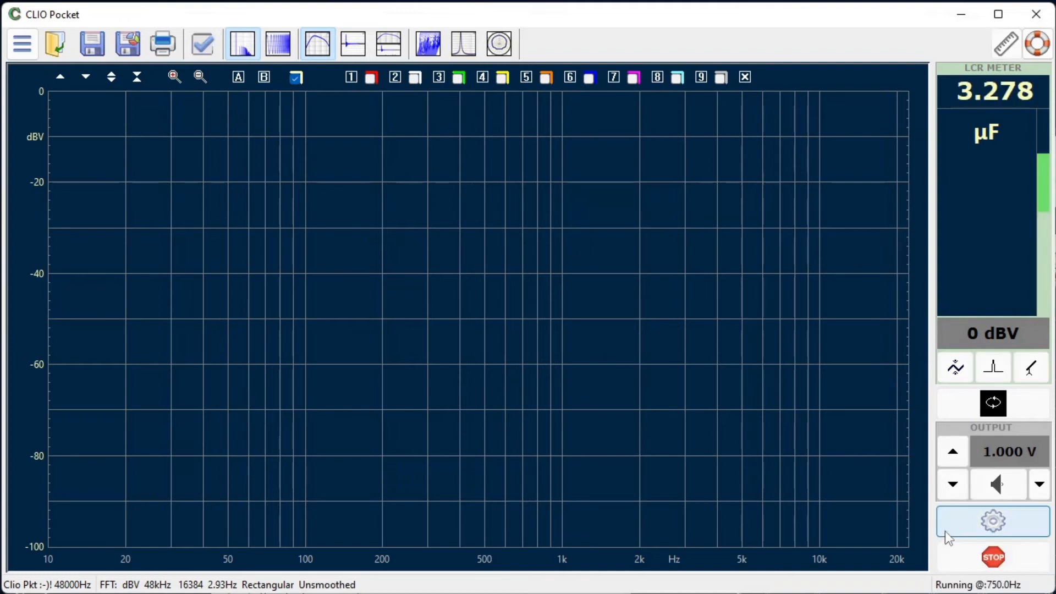
mouse_move(992, 521)
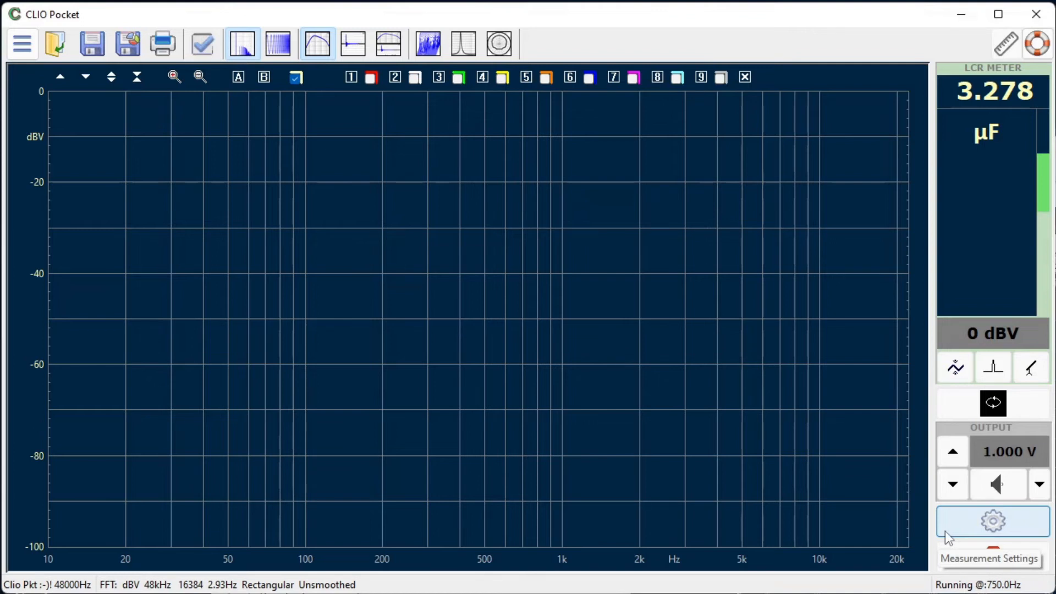
- Switch to Resistance mode and start measuring the resistor, reading 101.312 Ω
left_click(991, 521)
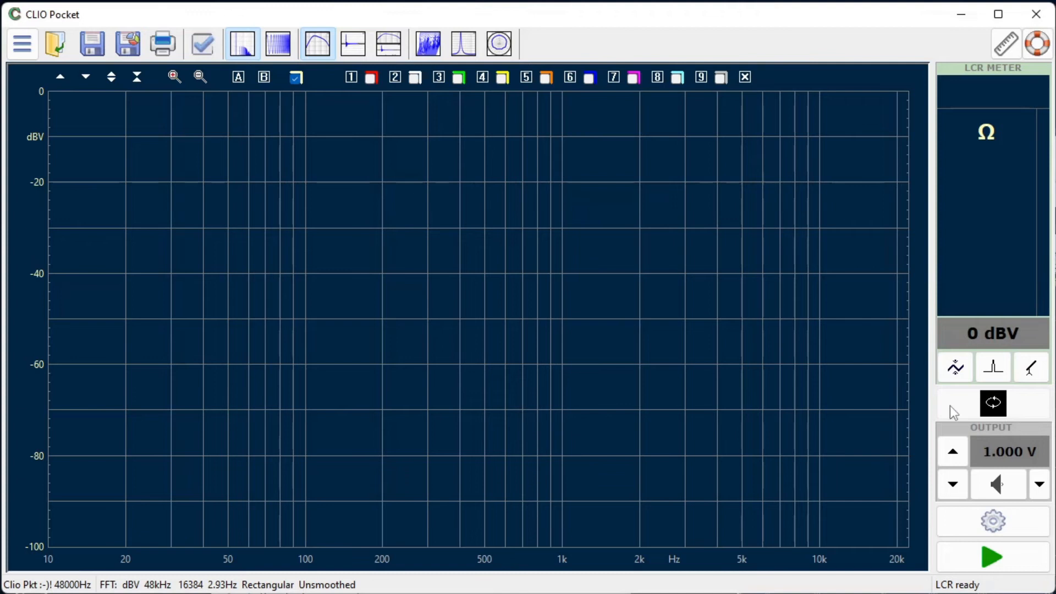
left_click(992, 557)
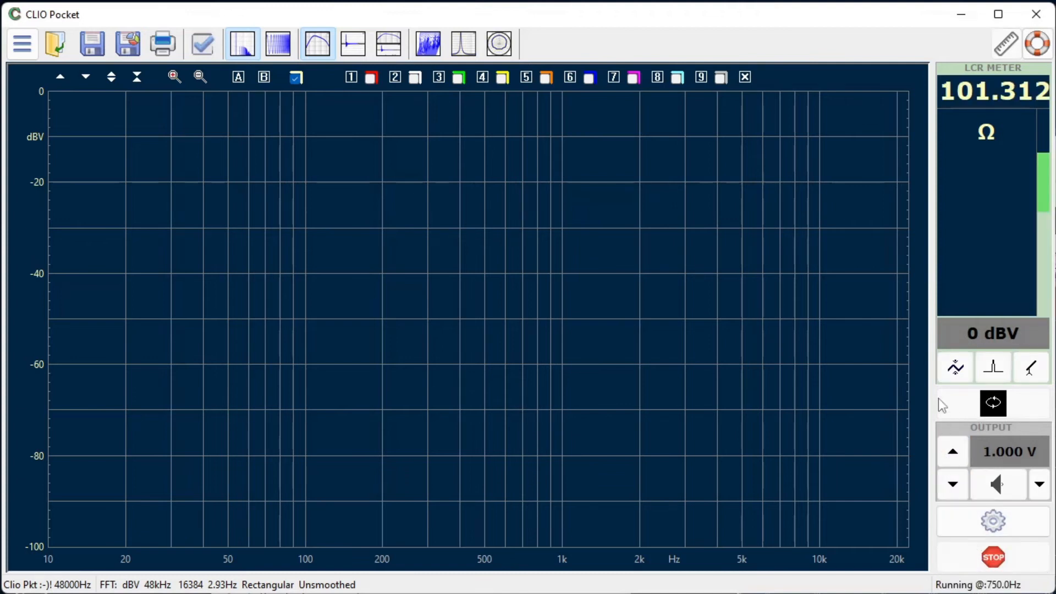
mouse_move(950, 294)
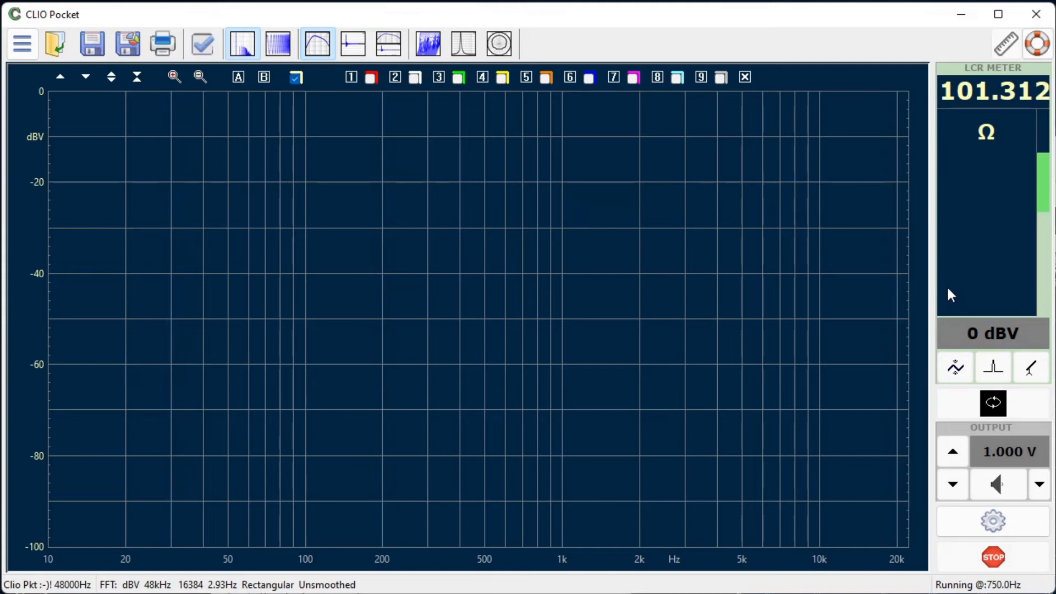
- Stop the running resistance measurement
left_click(992, 557)
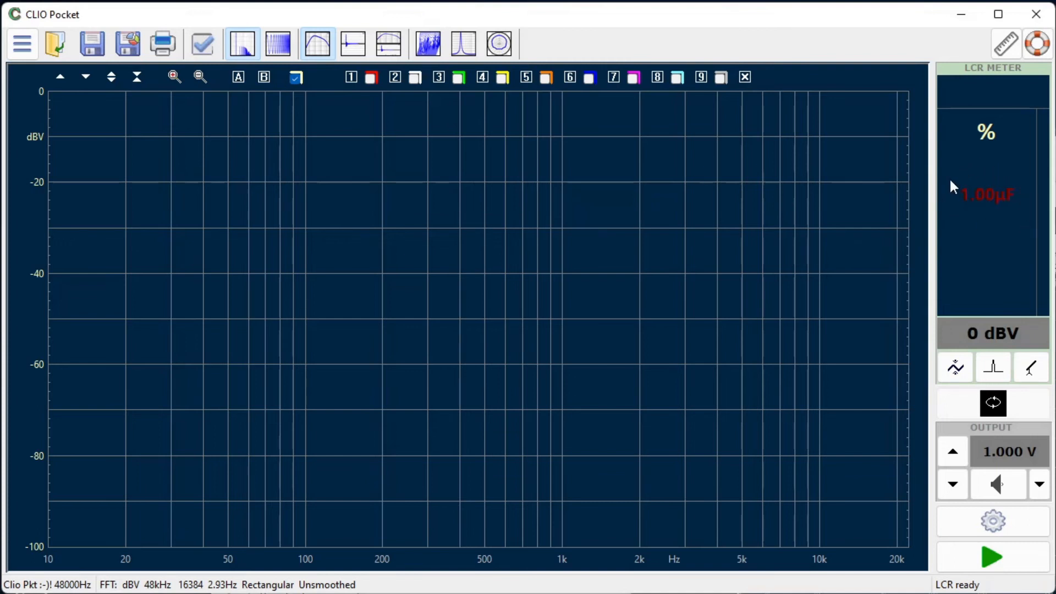
mouse_move(990, 217)
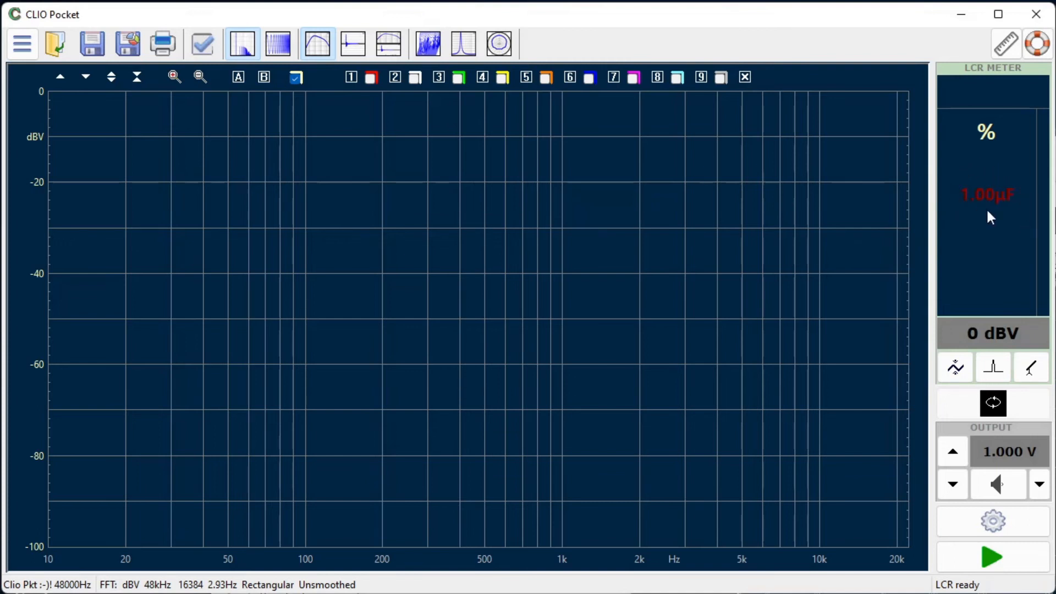
mouse_move(964, 261)
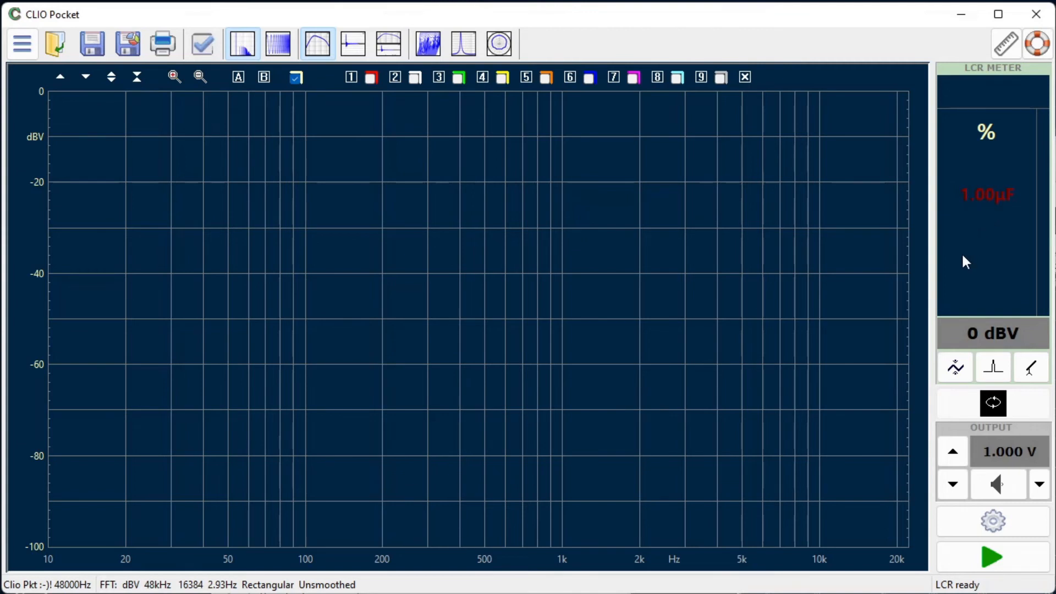
- In the Meter options, set Reference C to 3.3 µF
left_click(992, 520)
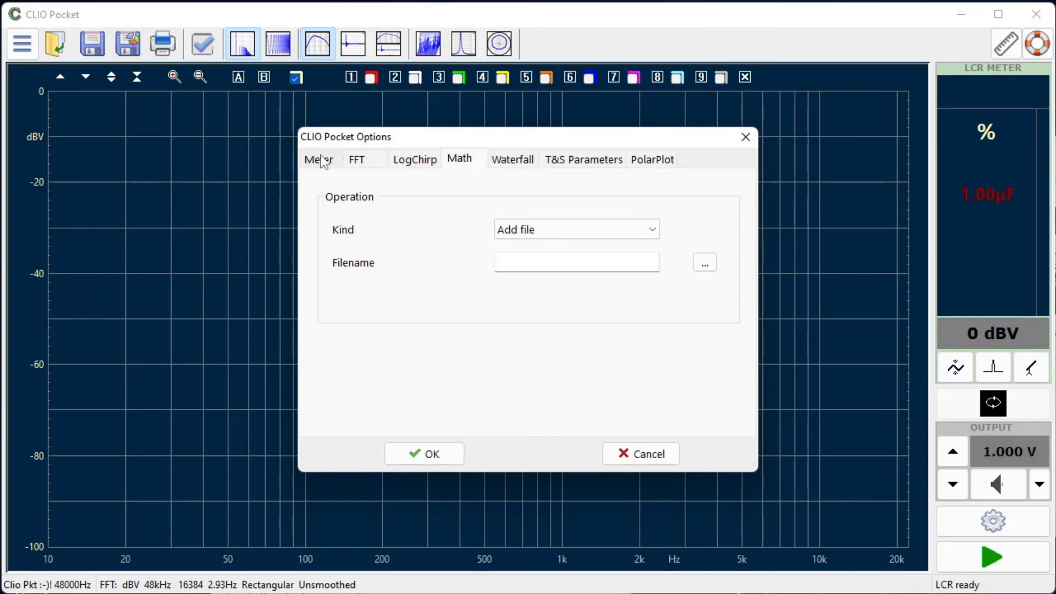
left_click(317, 158)
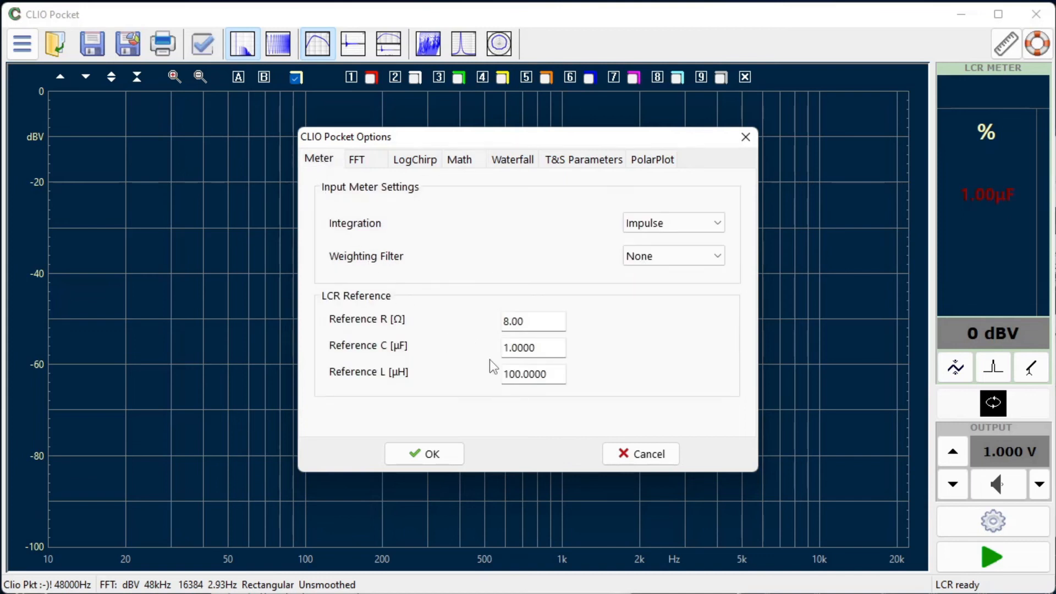
mouse_move(544, 369)
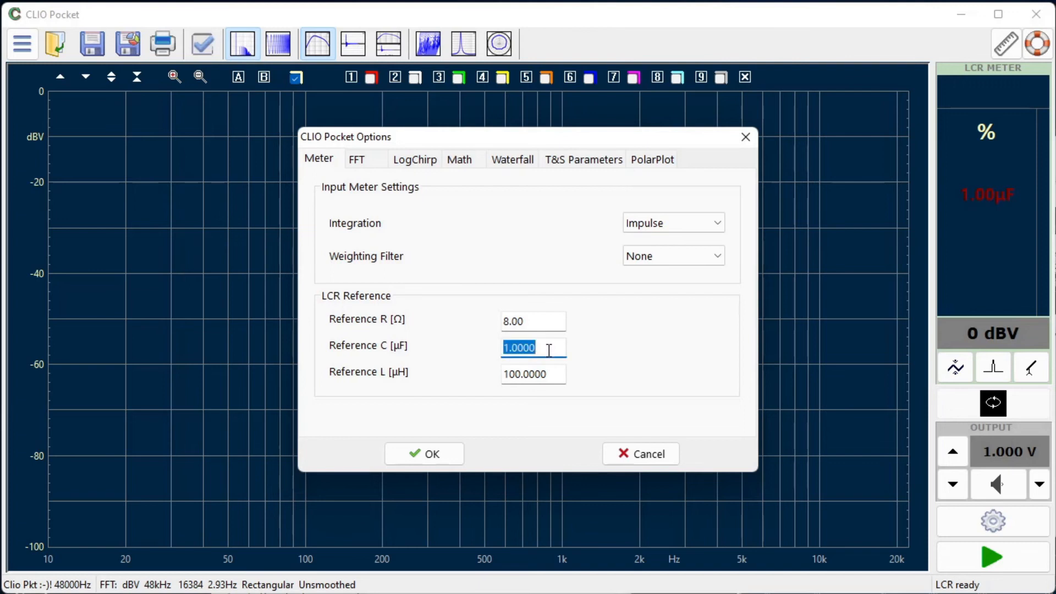
type("3.3")
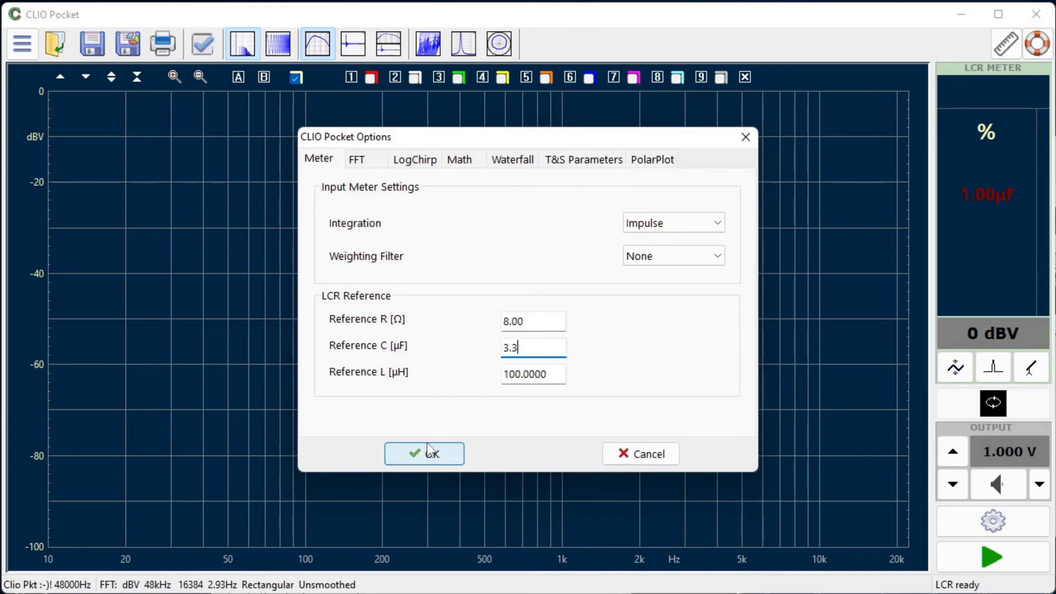
- Apply the 3.3 µF reference, reselect Capacitance-% and start measuring, reading -0.8 %
left_click(424, 453)
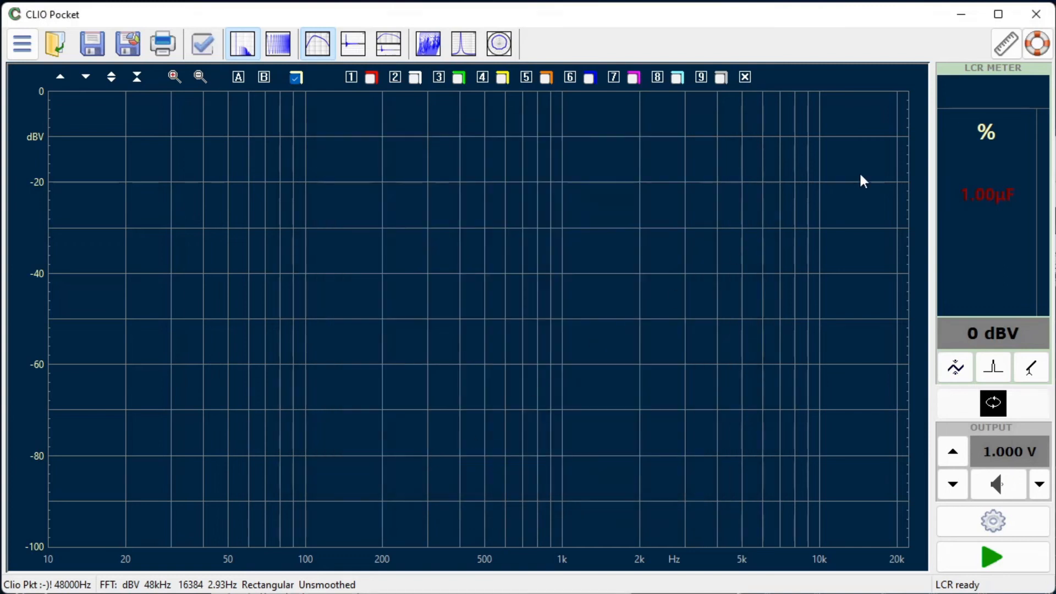
left_click(986, 132)
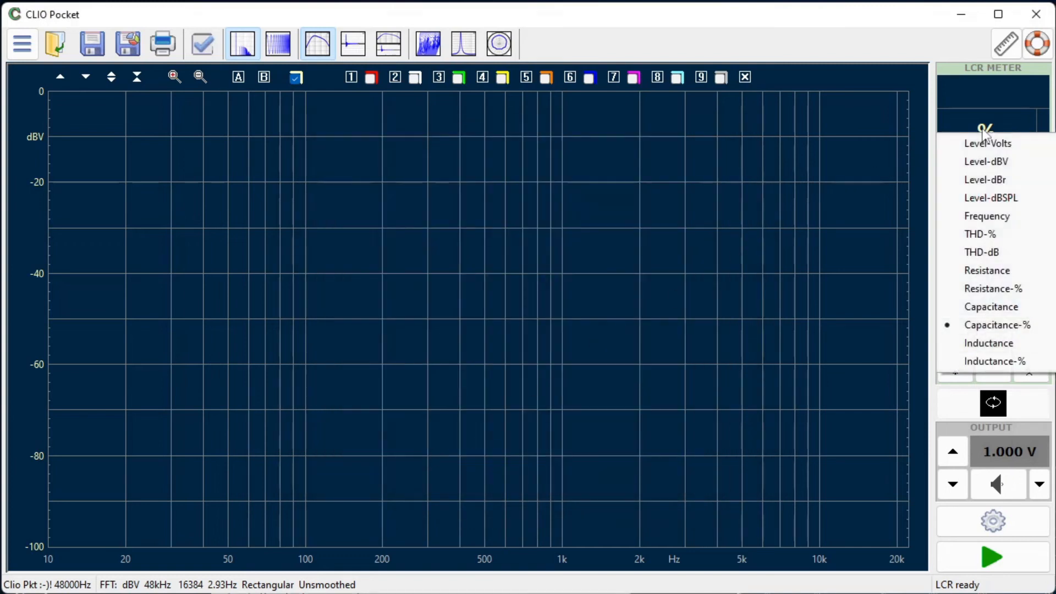
left_click(997, 324)
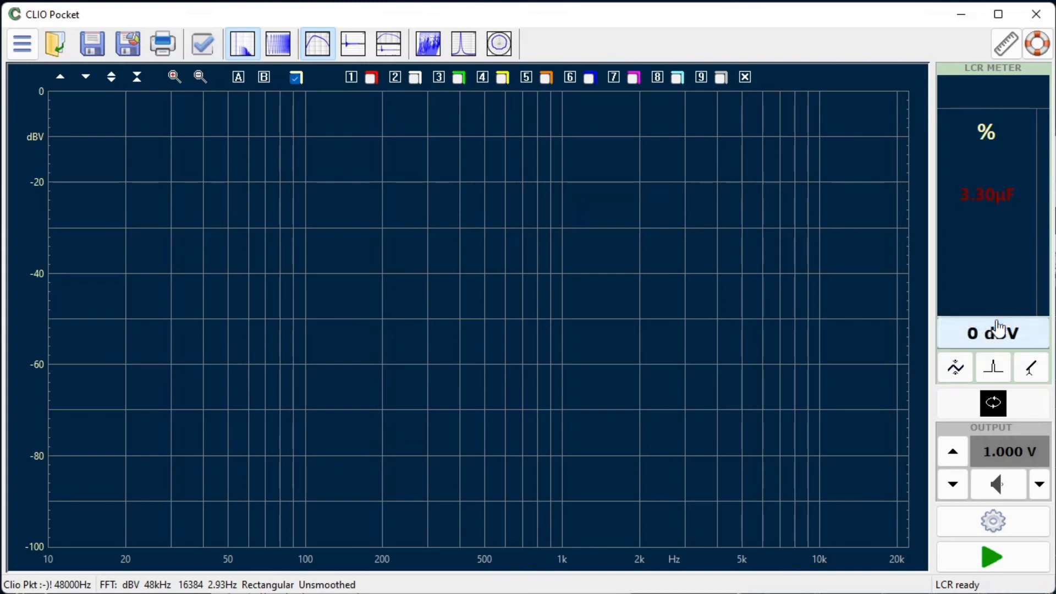
mouse_move(998, 222)
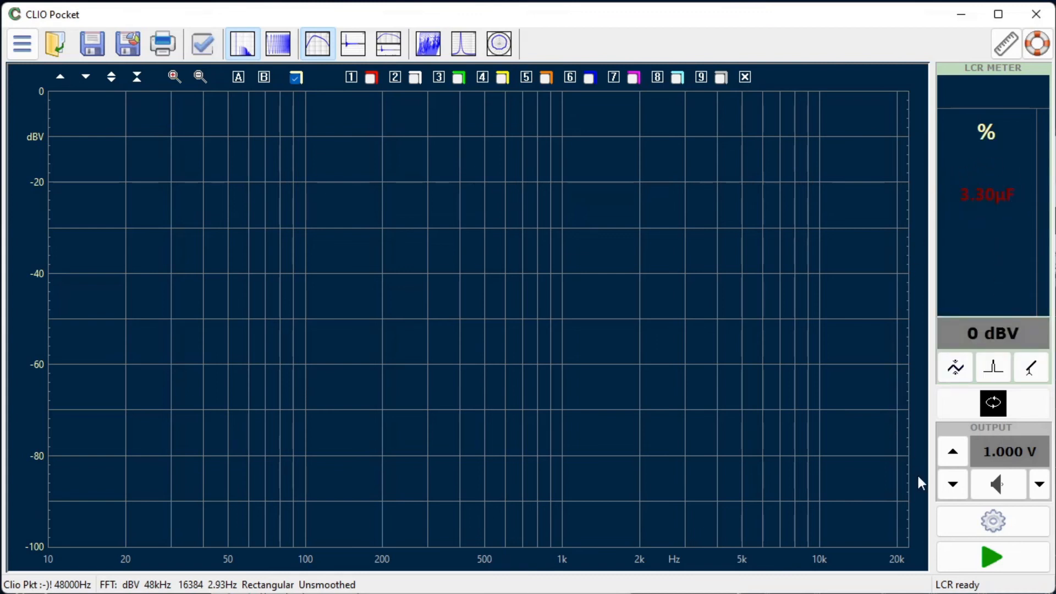
left_click(990, 556)
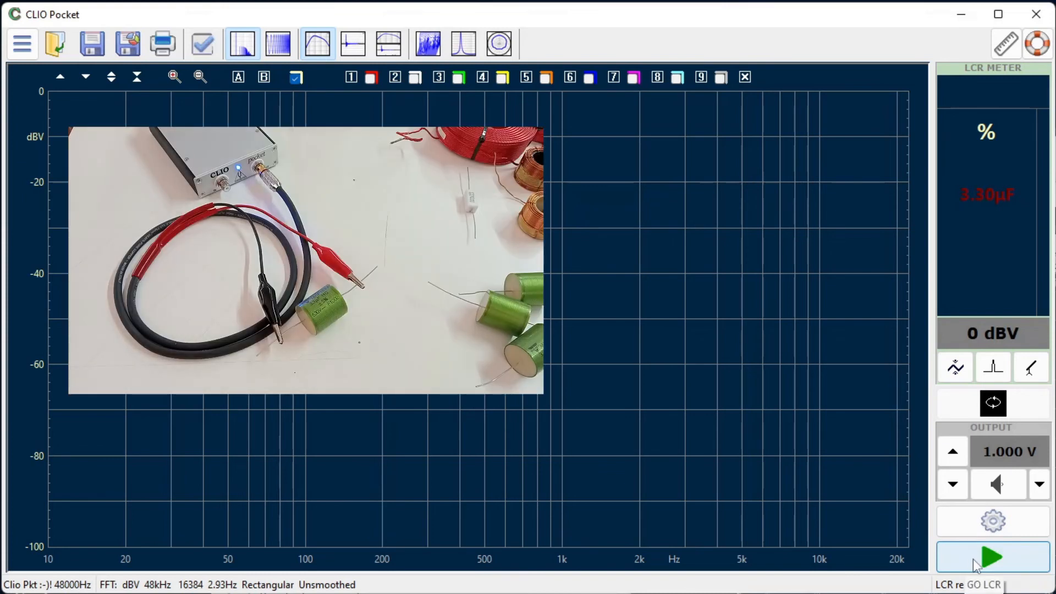
left_click(990, 557)
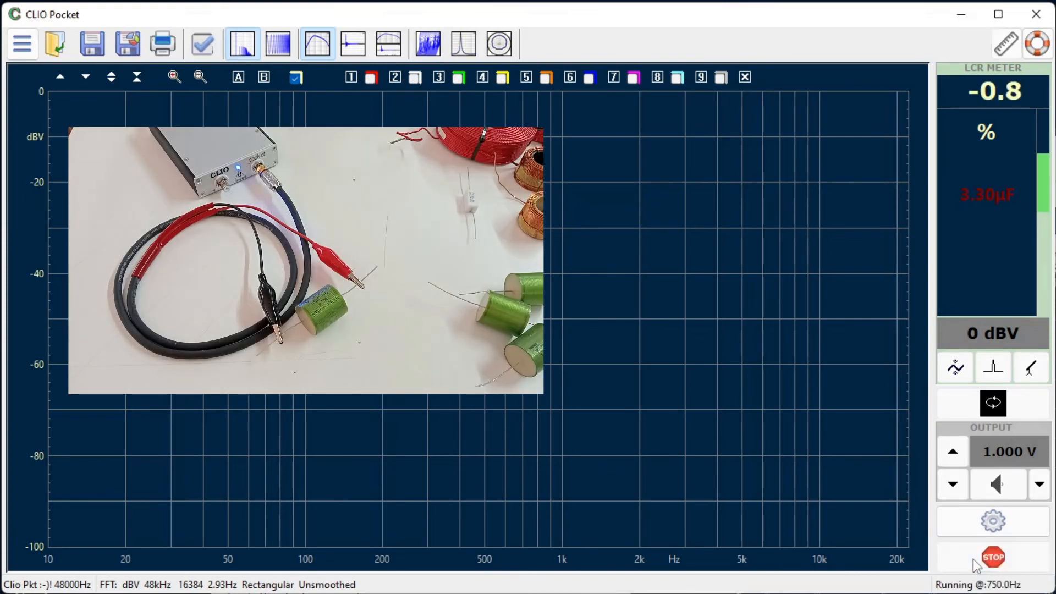